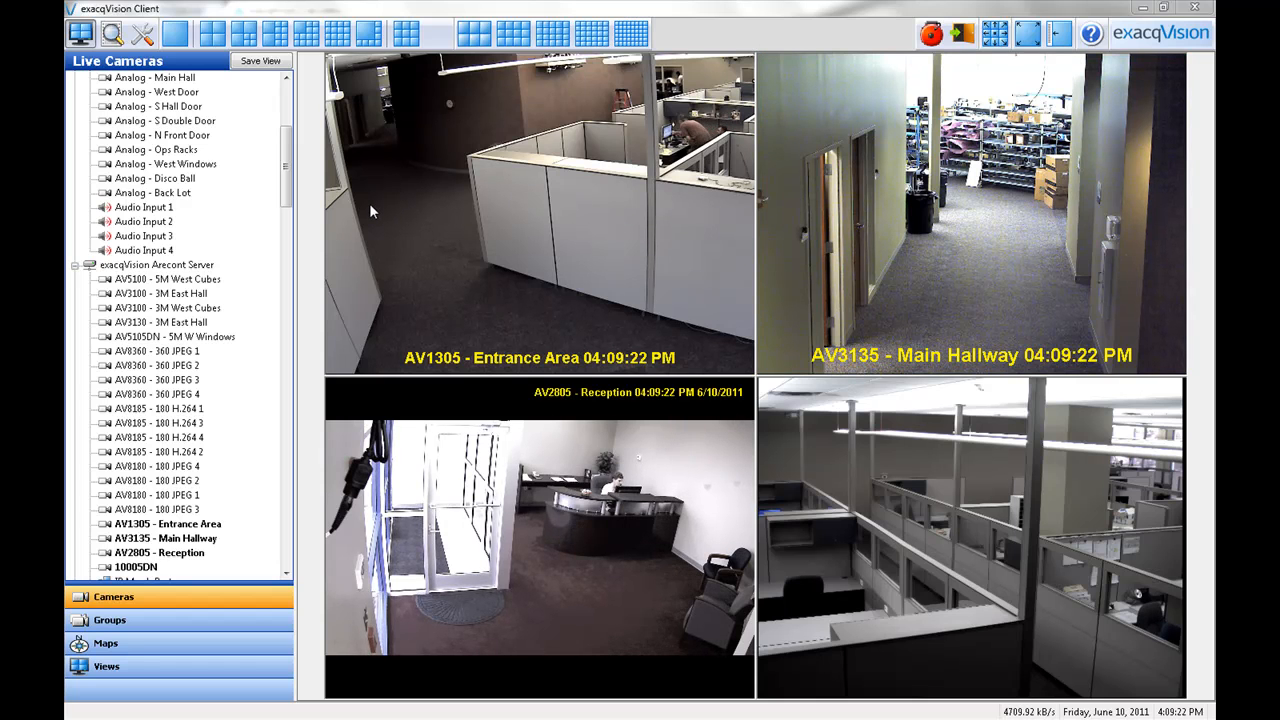
mouse_move(364, 204)
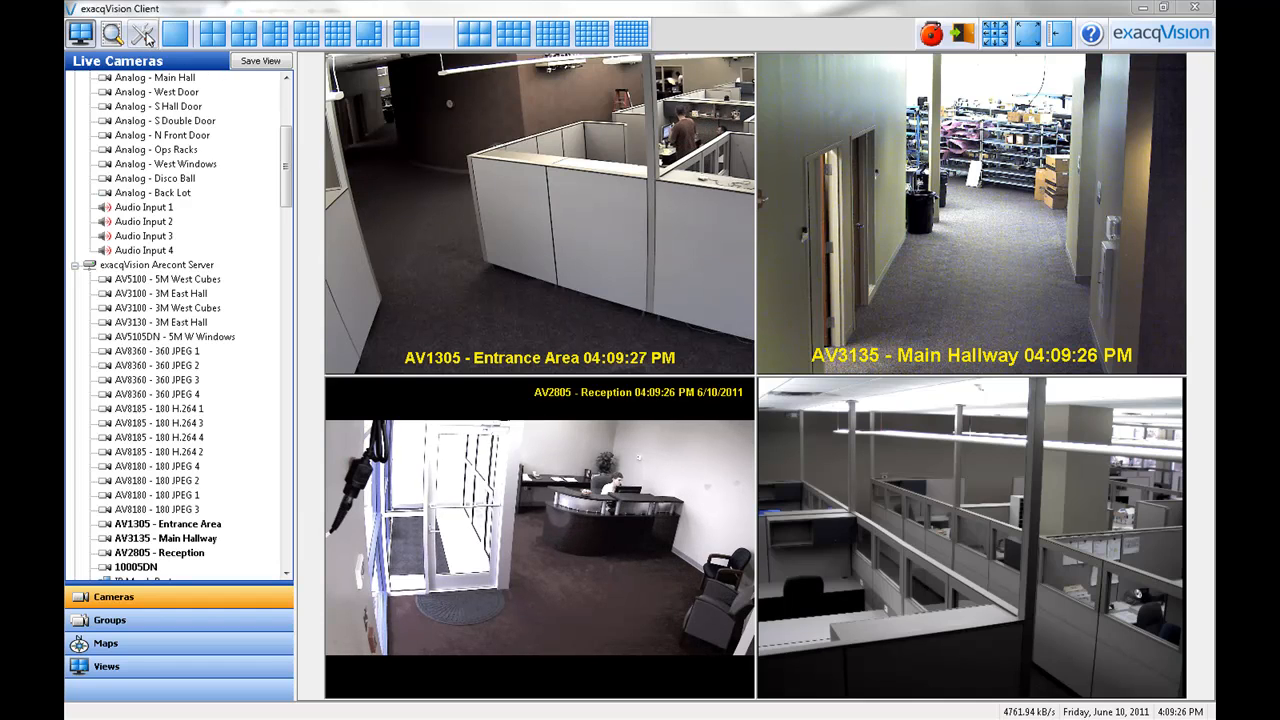
Show the Camera Recording Setup page for the Hybrid Server's IP cameras
click(140, 40)
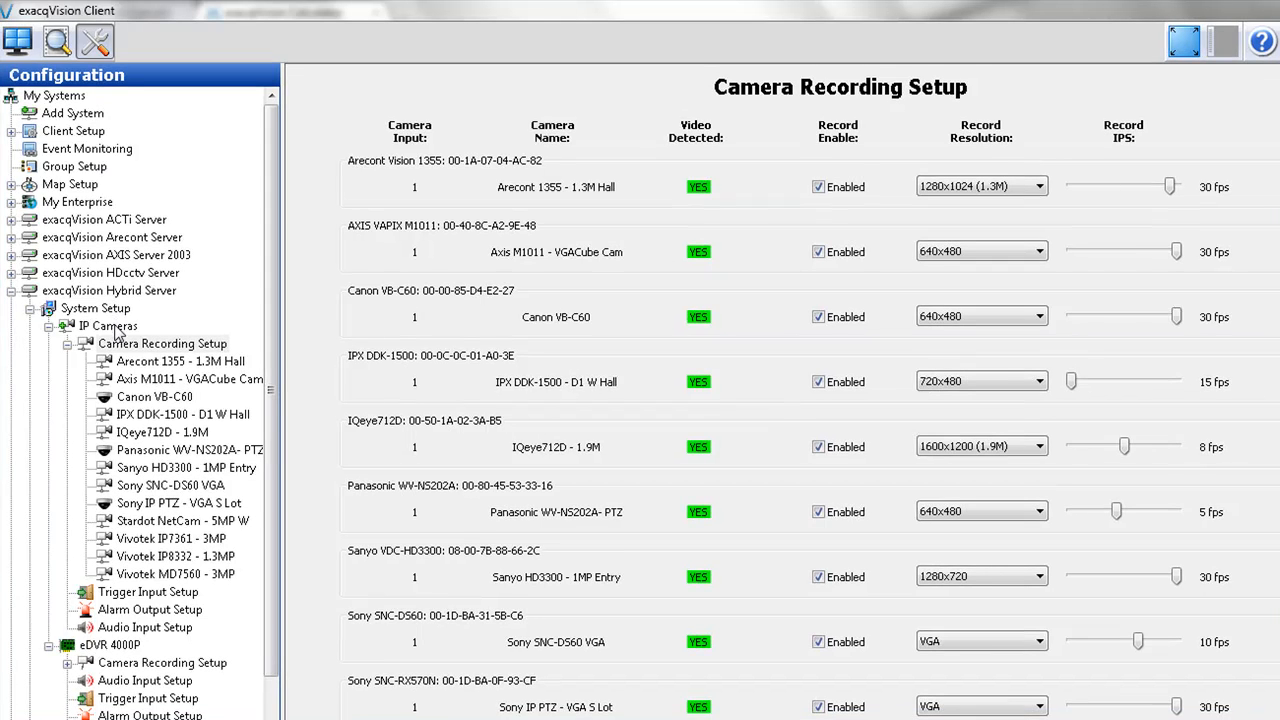
mouse_move(224, 360)
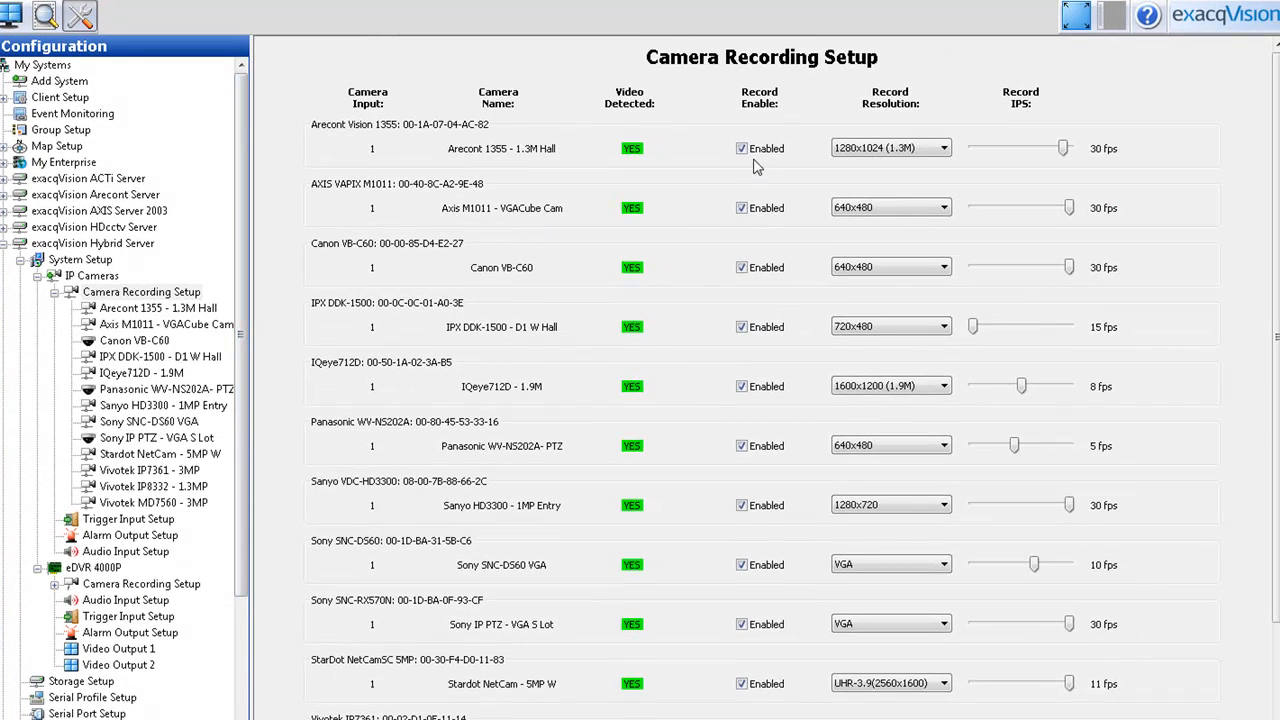
mouse_move(792, 160)
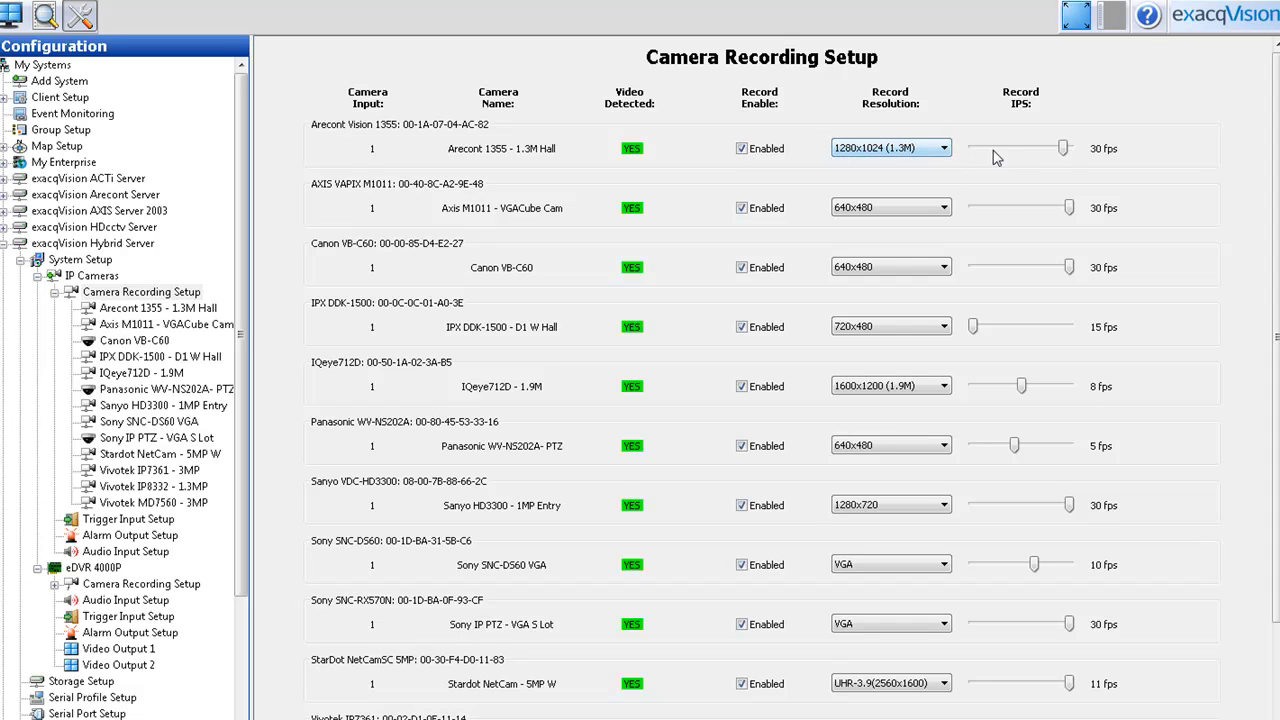
mouse_move(508, 126)
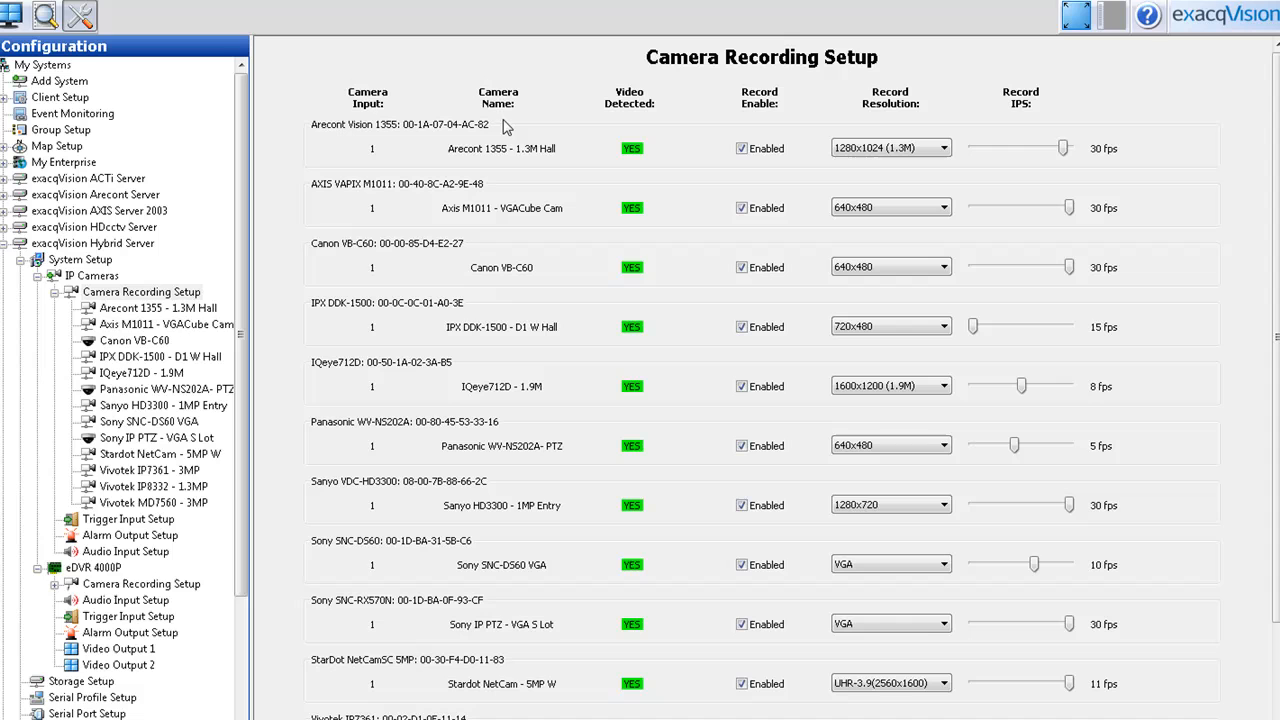
mouse_move(490, 690)
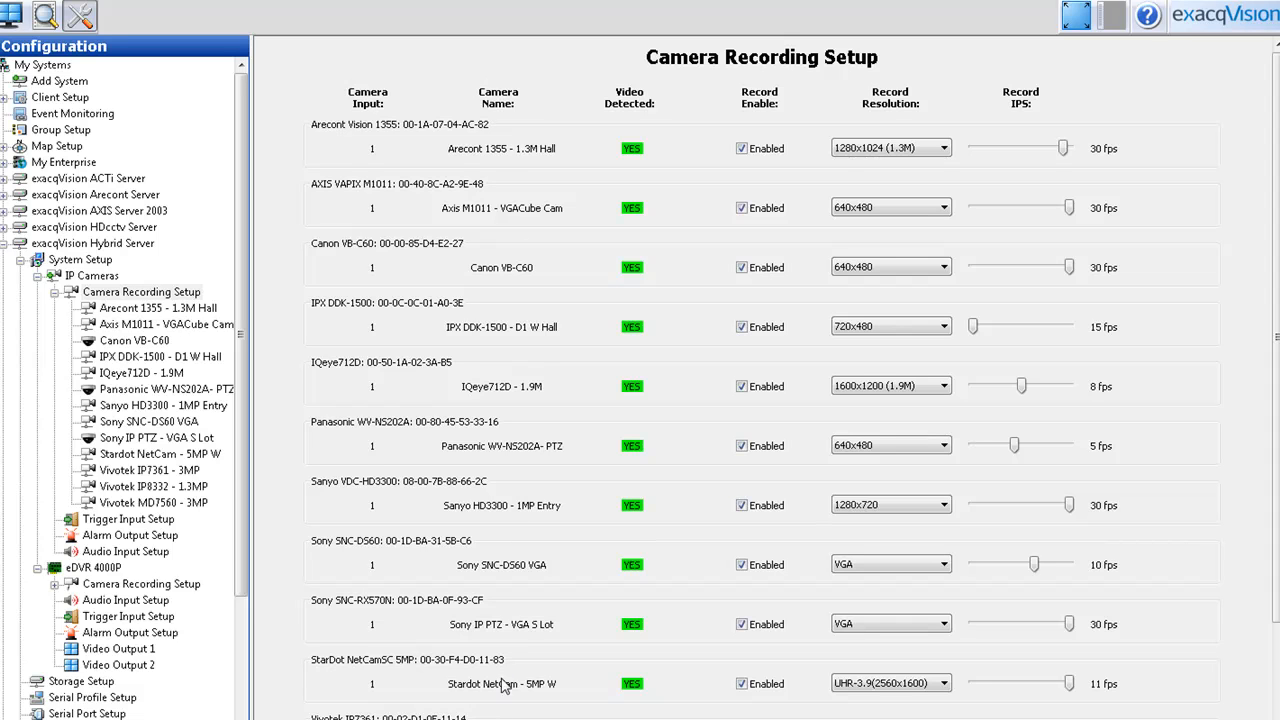
mouse_move(522, 308)
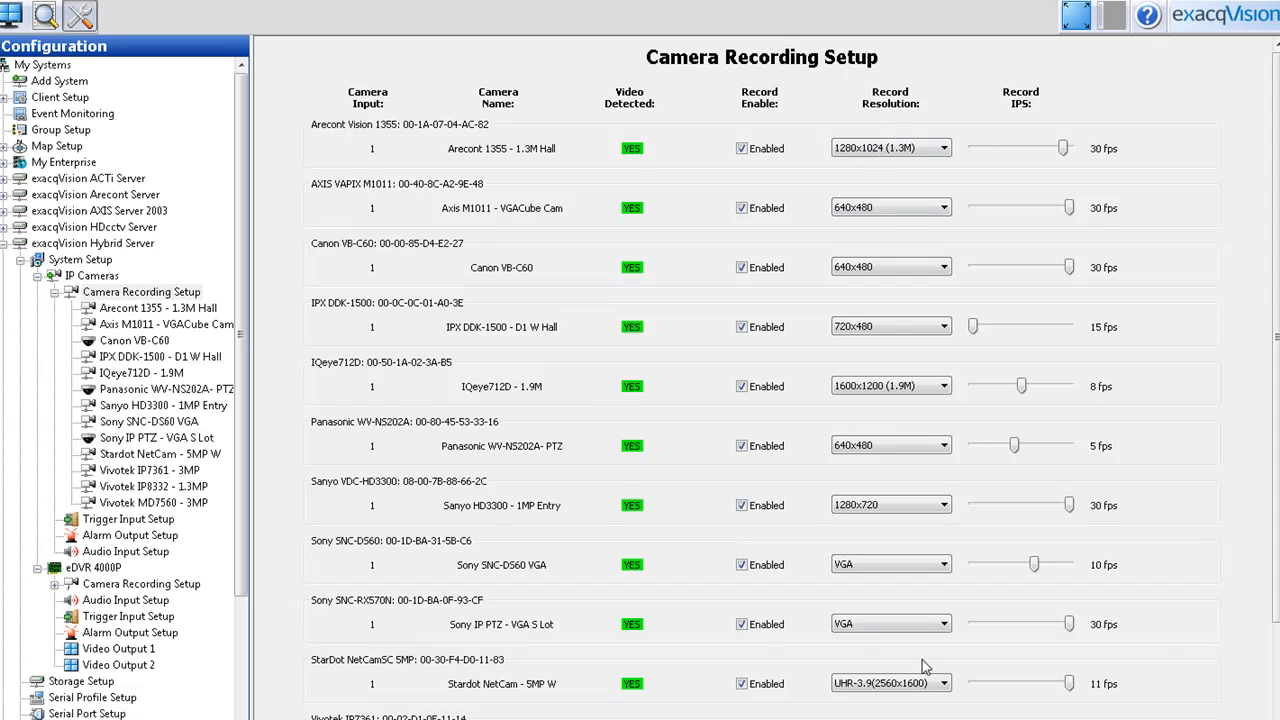
mouse_move(612, 468)
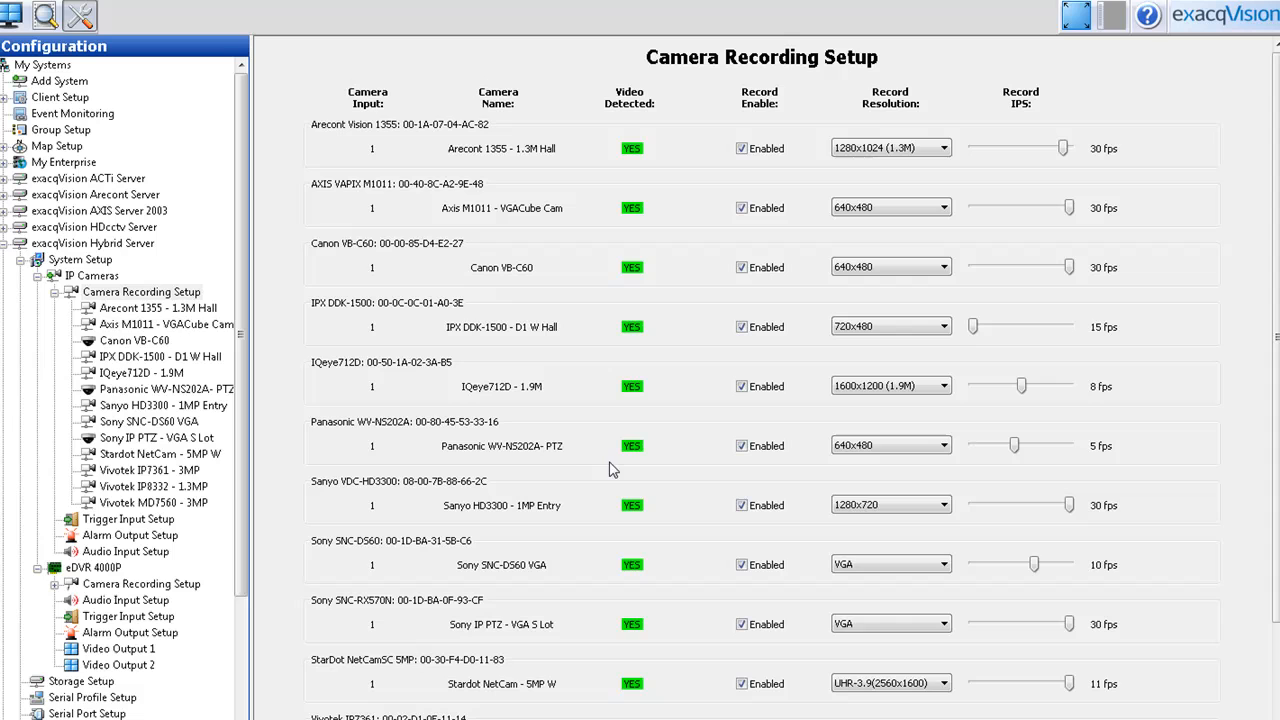
mouse_move(588, 476)
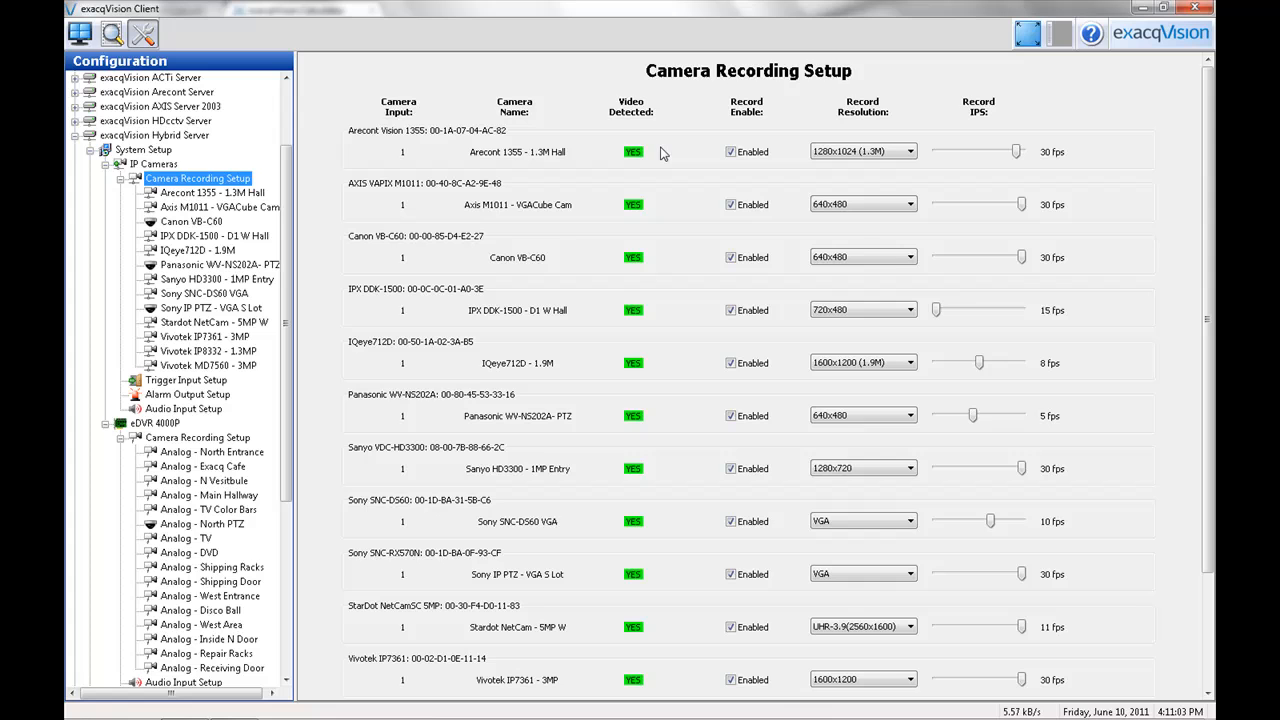
mouse_move(664, 336)
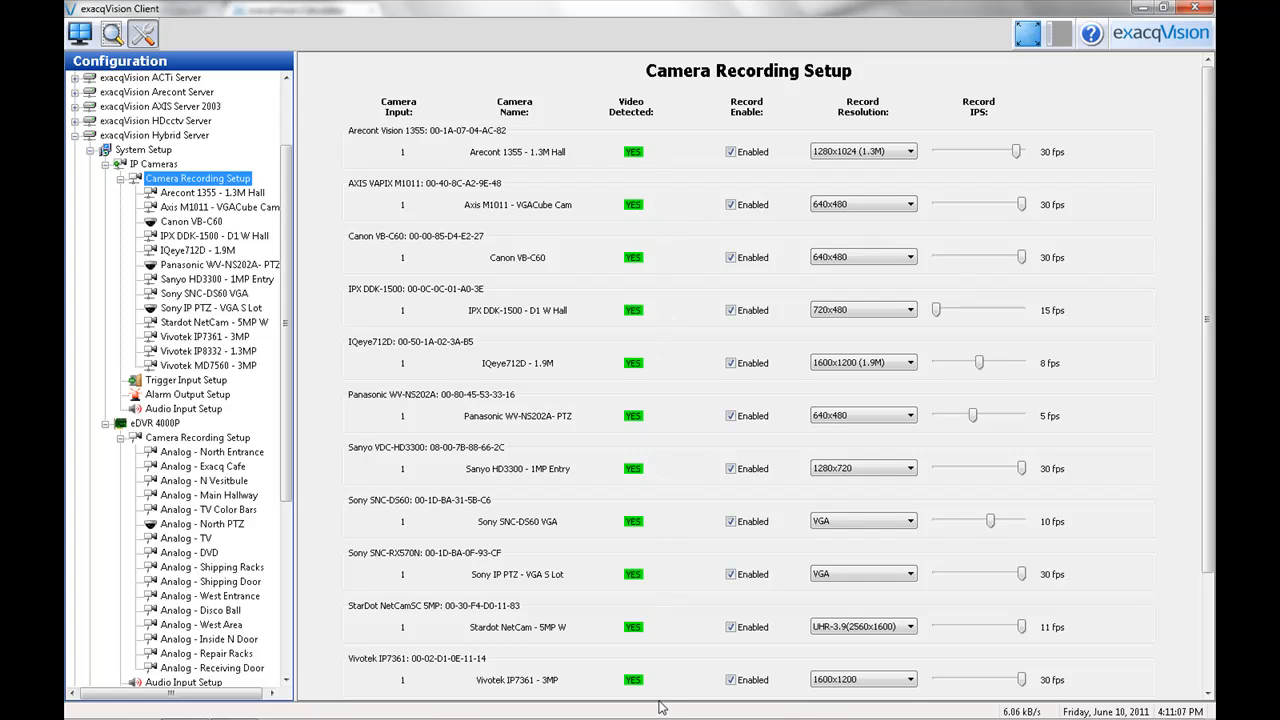
mouse_move(672, 172)
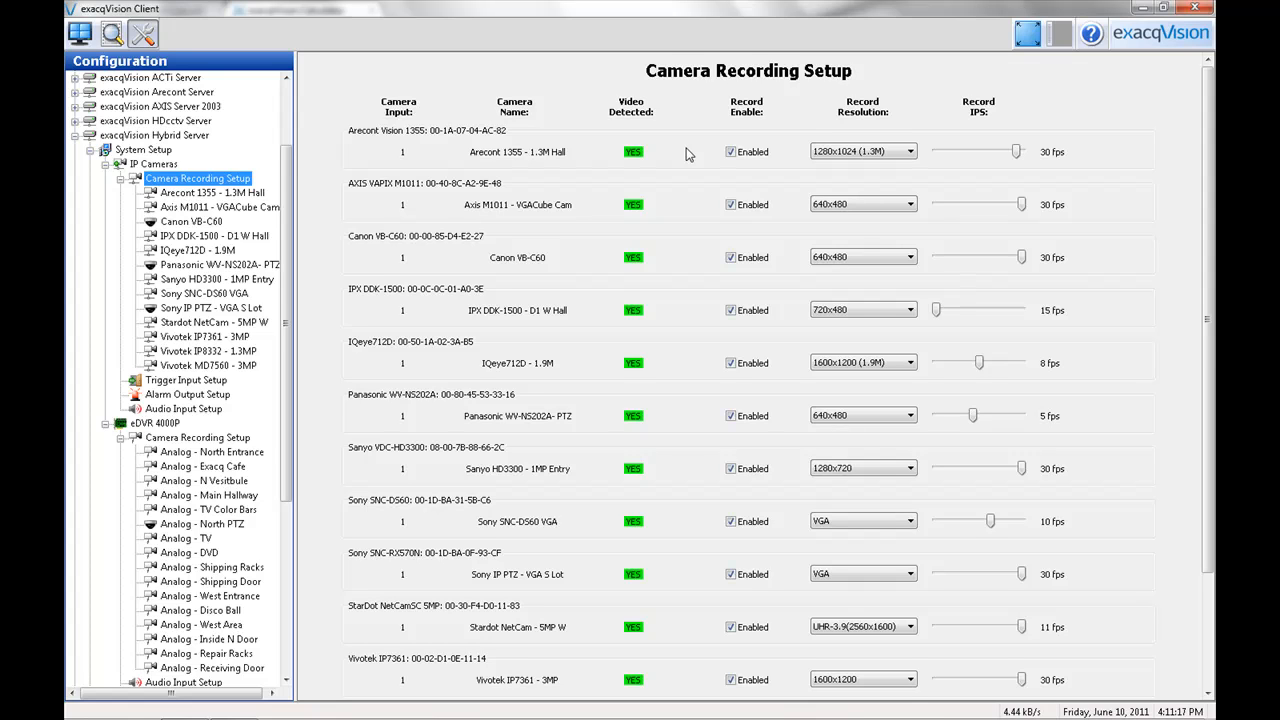
mouse_move(196, 436)
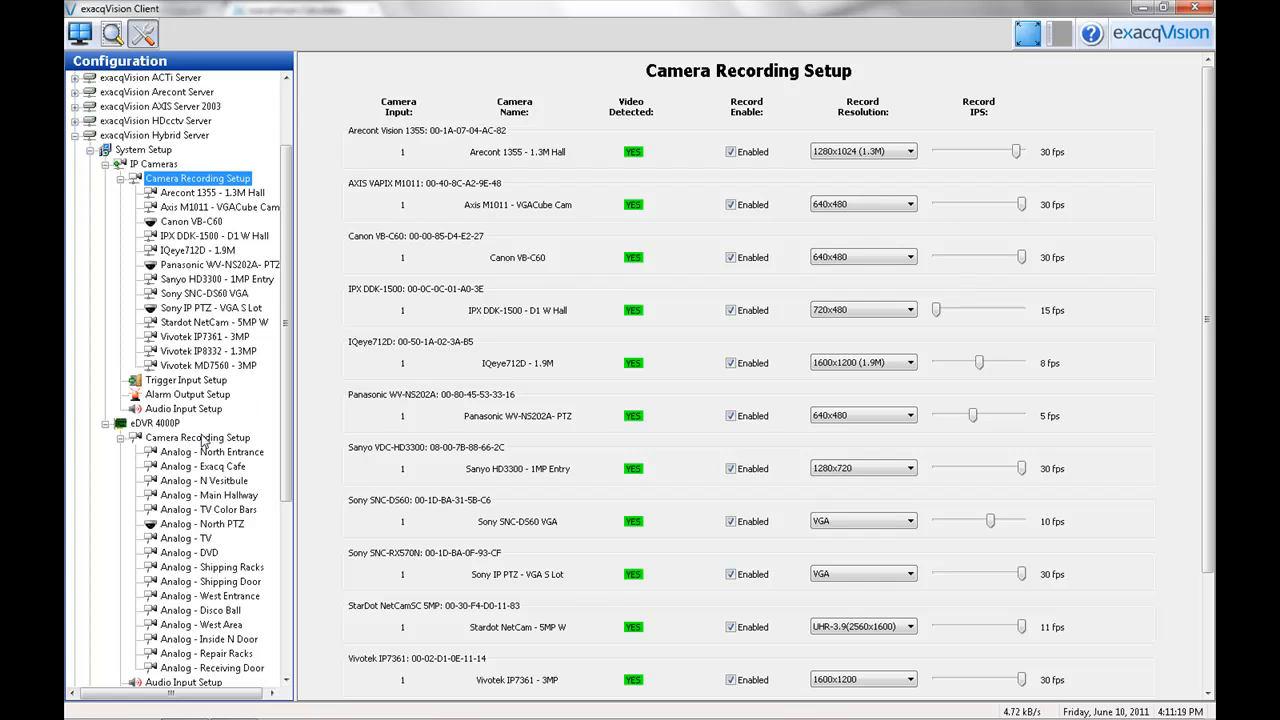
Show the Camera Recording Setup page for the eDVR 4000P's sixteen analog cameras
click(200, 436)
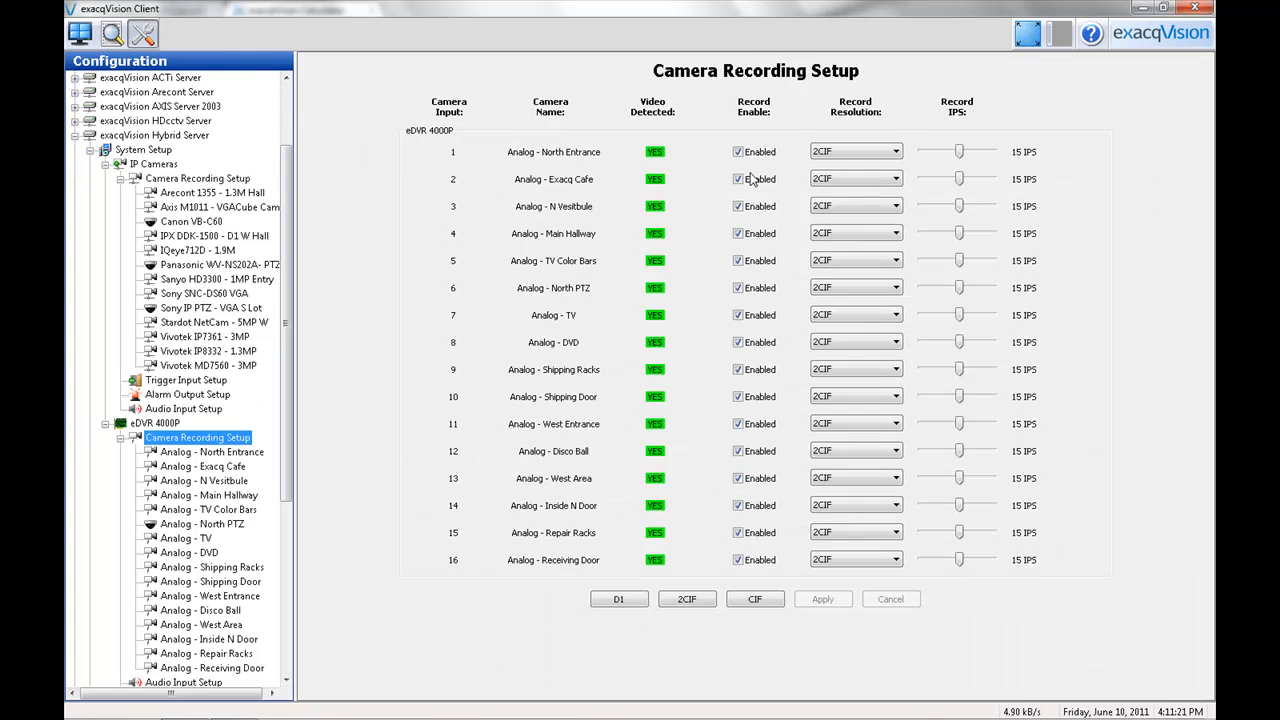
mouse_move(734, 312)
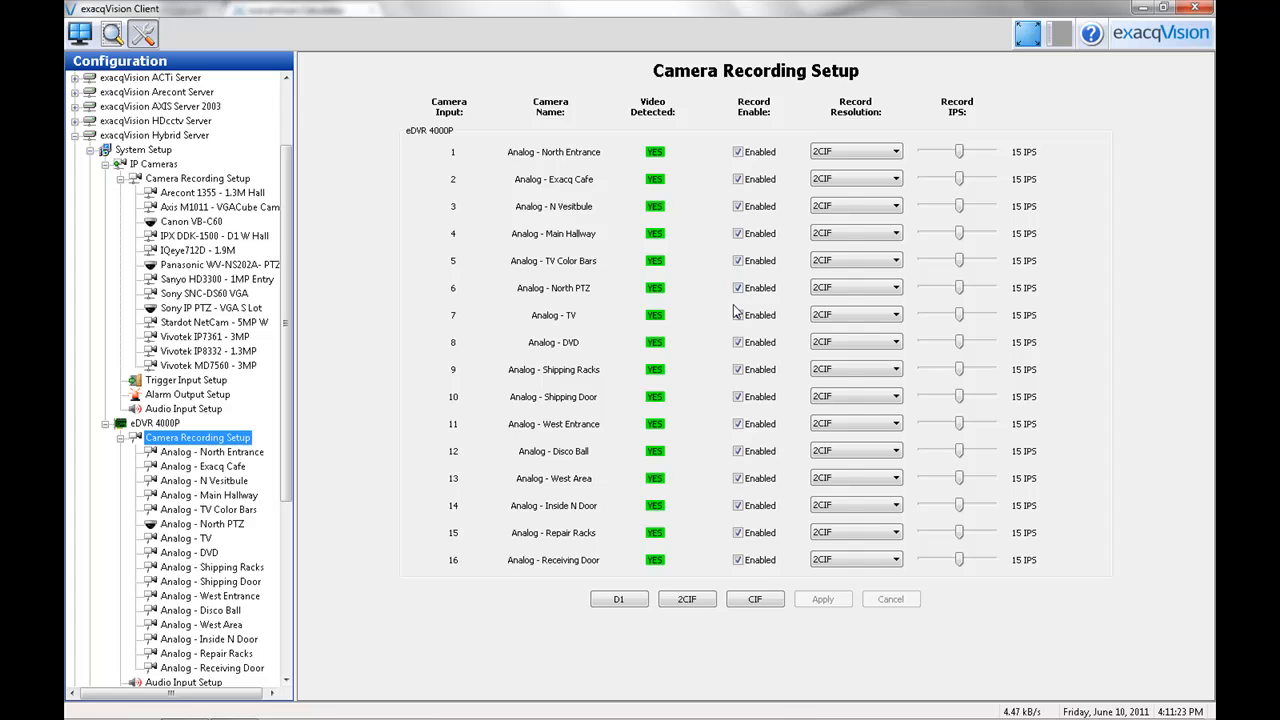